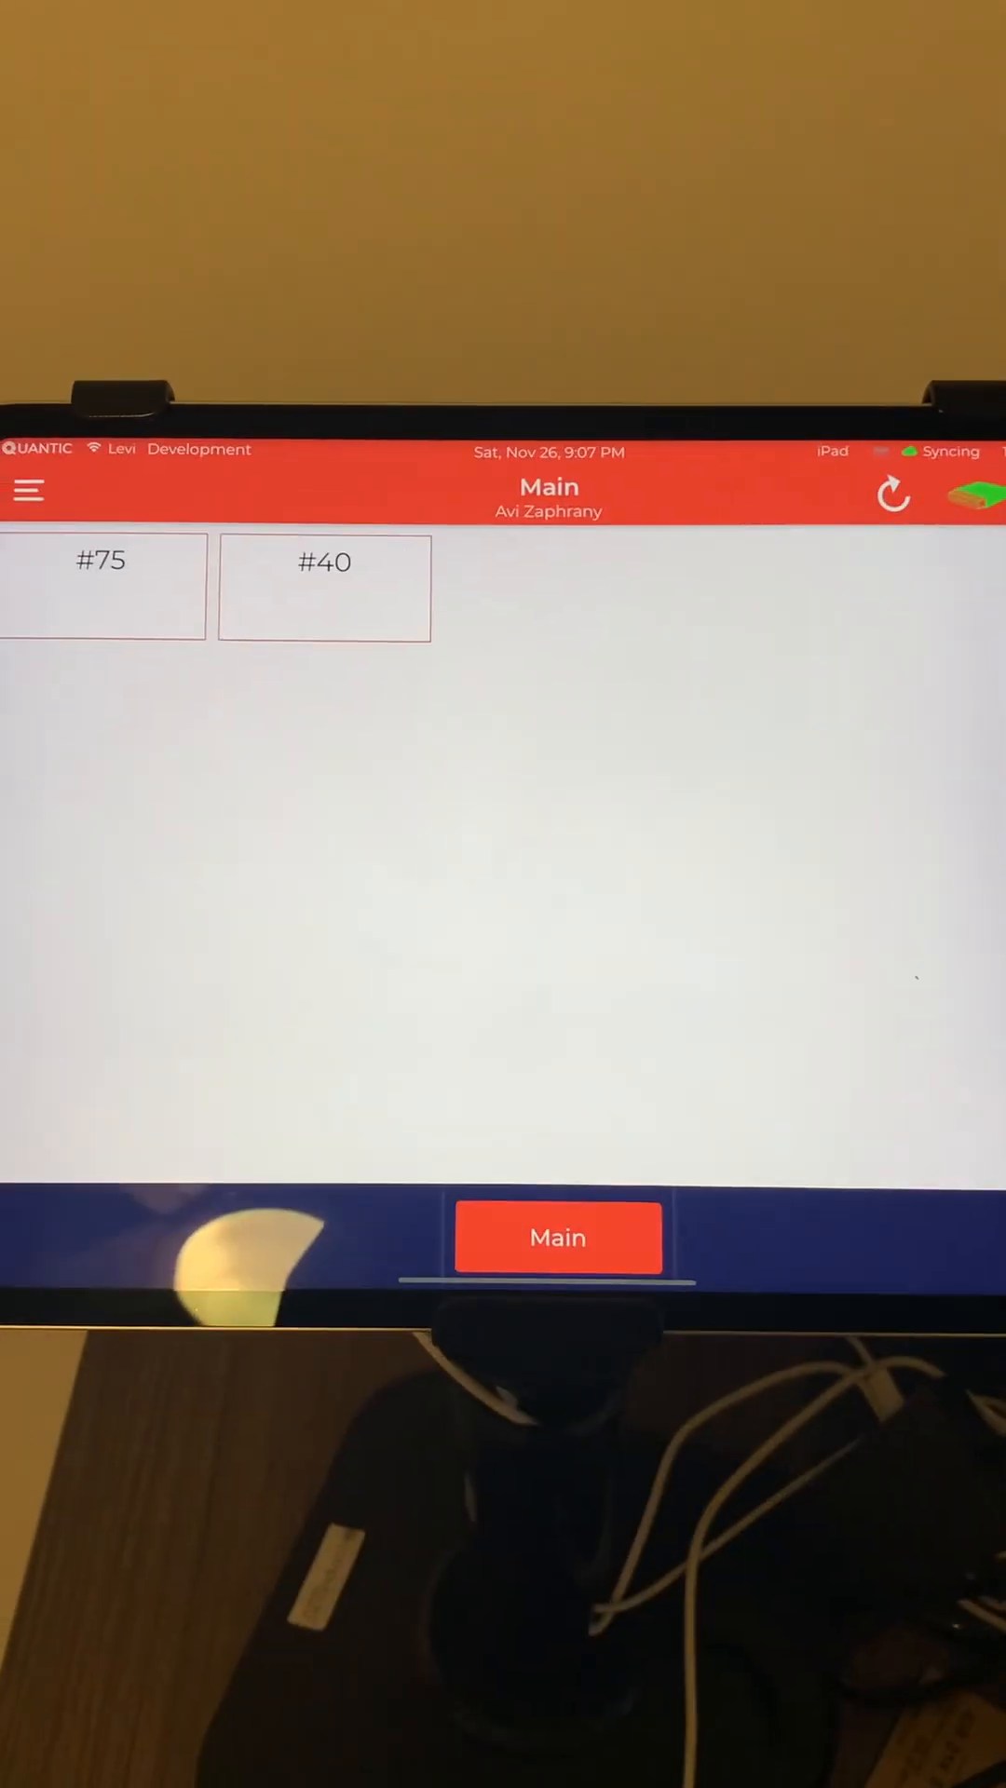
- Navigate via the main menu to Hardware and show the configured Printers list
left_click(28, 488)
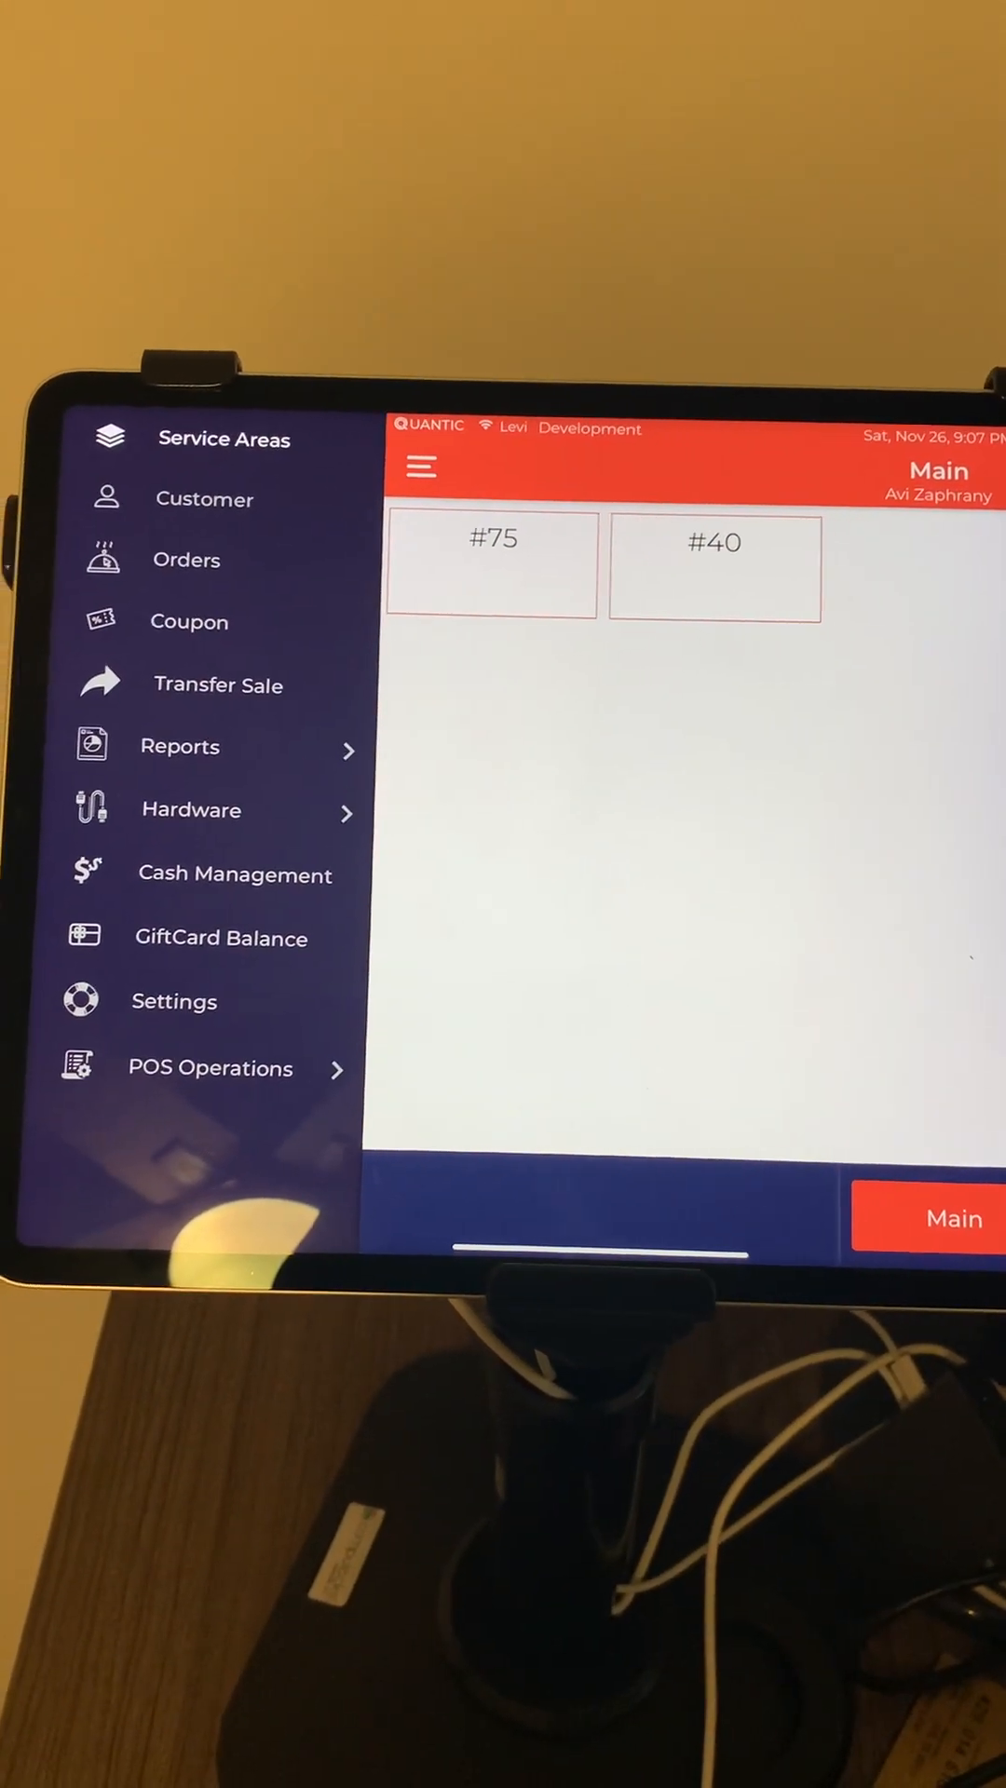
left_click(192, 809)
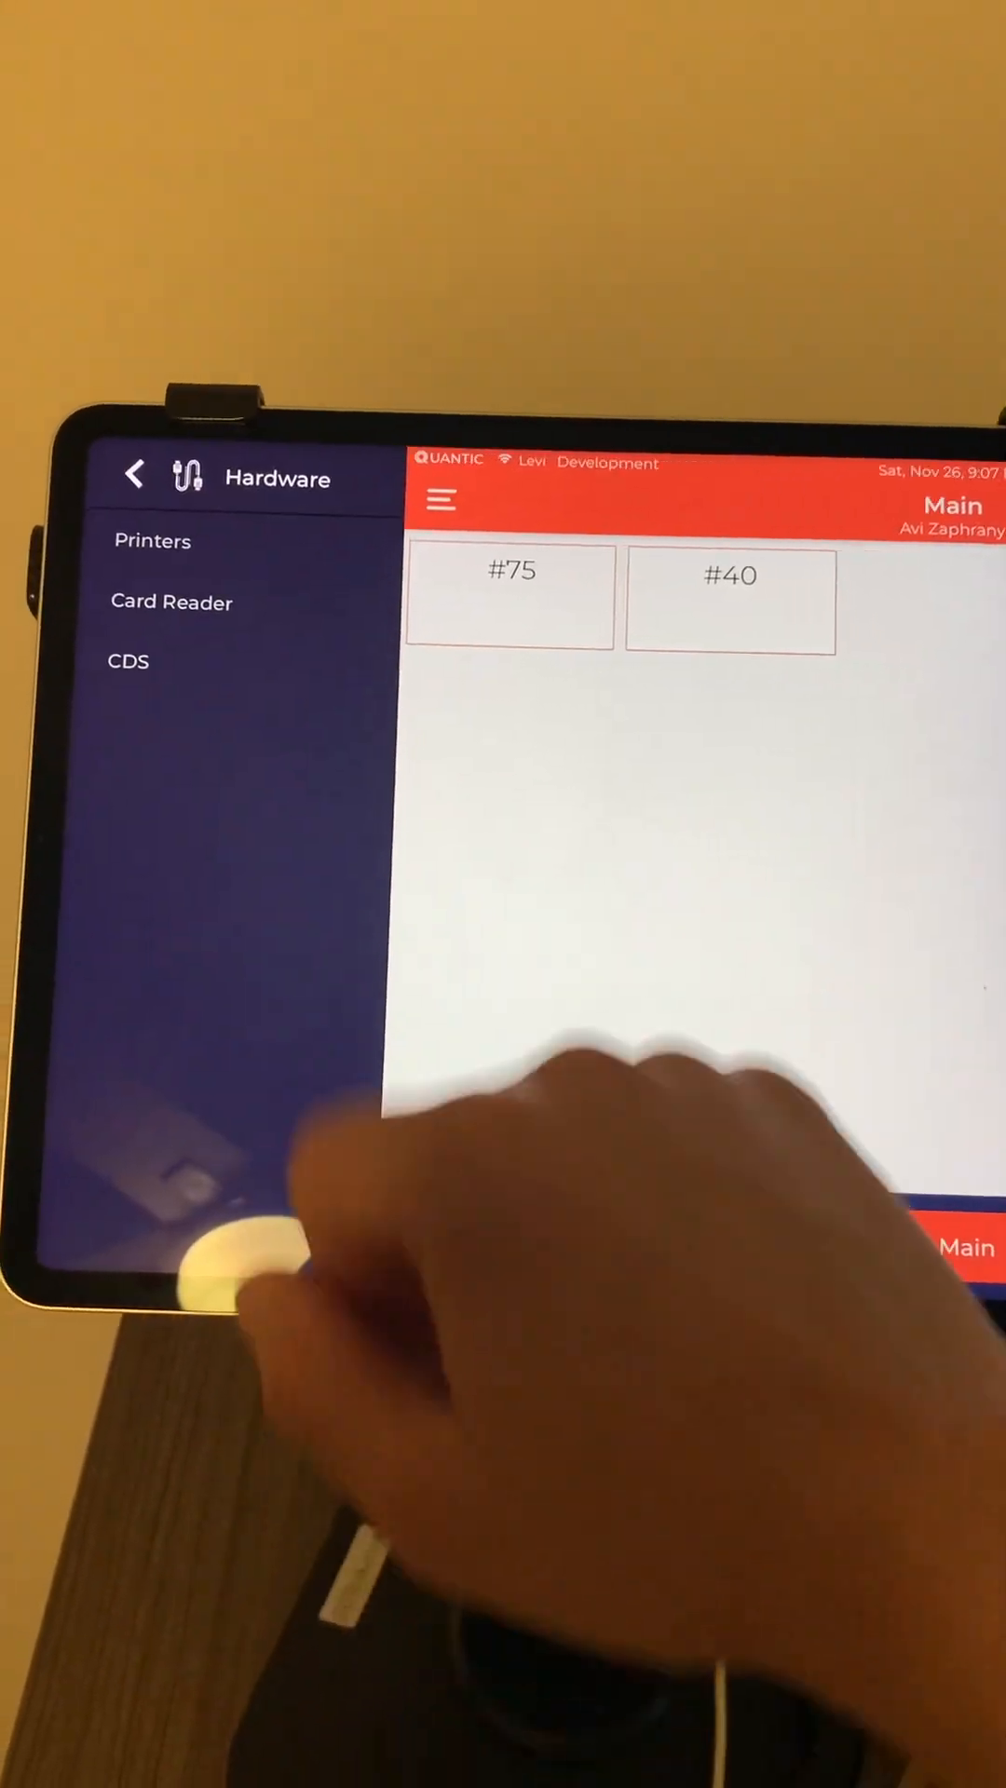
left_click(155, 540)
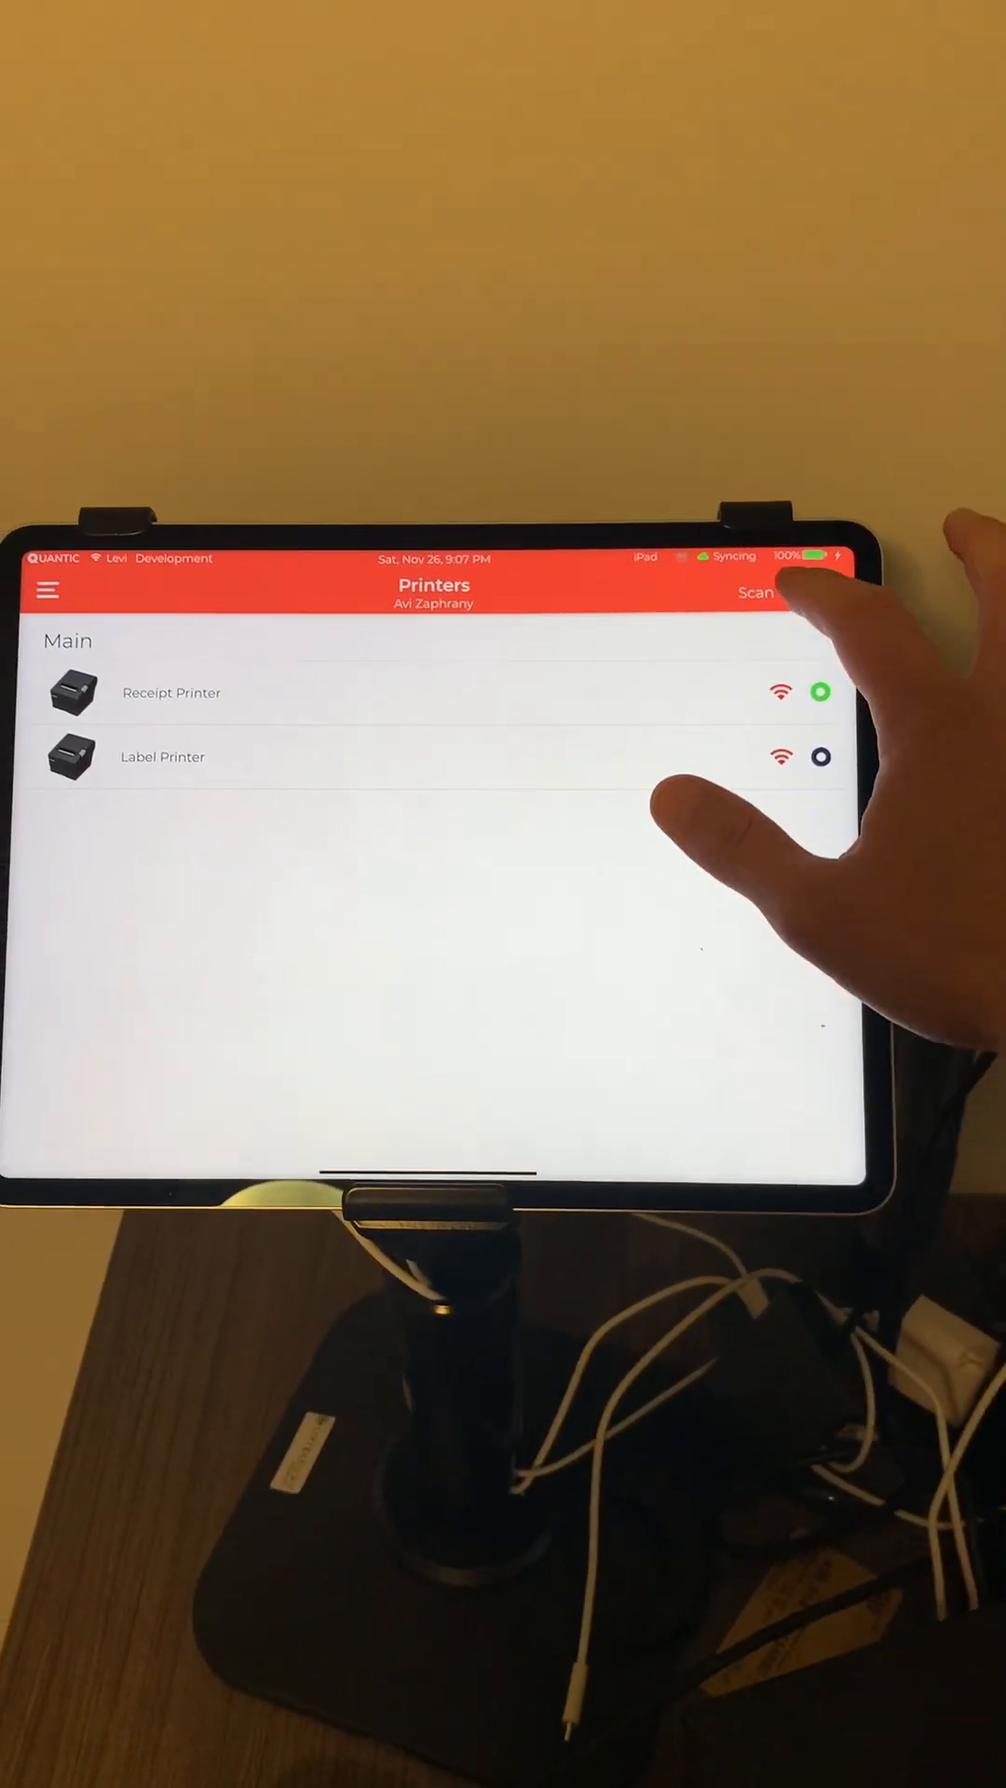
- Scan the network and find the Epson TM-m30II Wi-Fi printer at 10.0.0.127
left_click(756, 592)
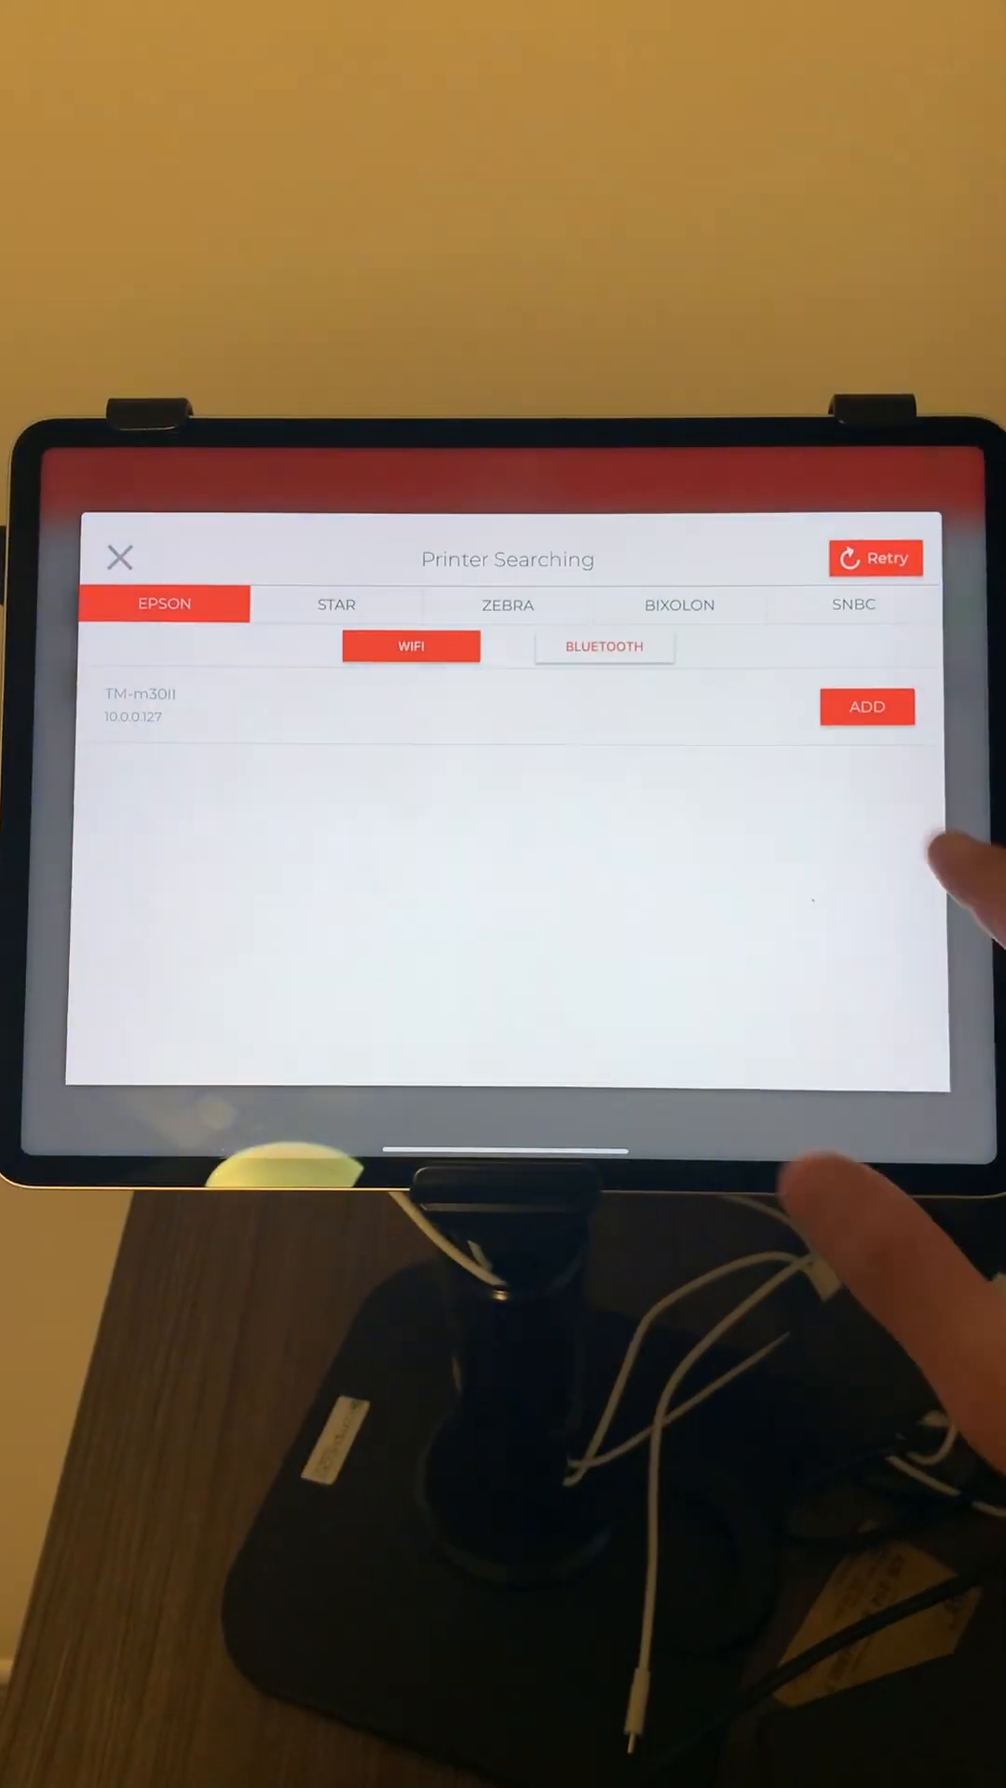
- Add the TM-m30II as 'Printer 1' with type Thermal and brand Epson, and save it
left_click(867, 706)
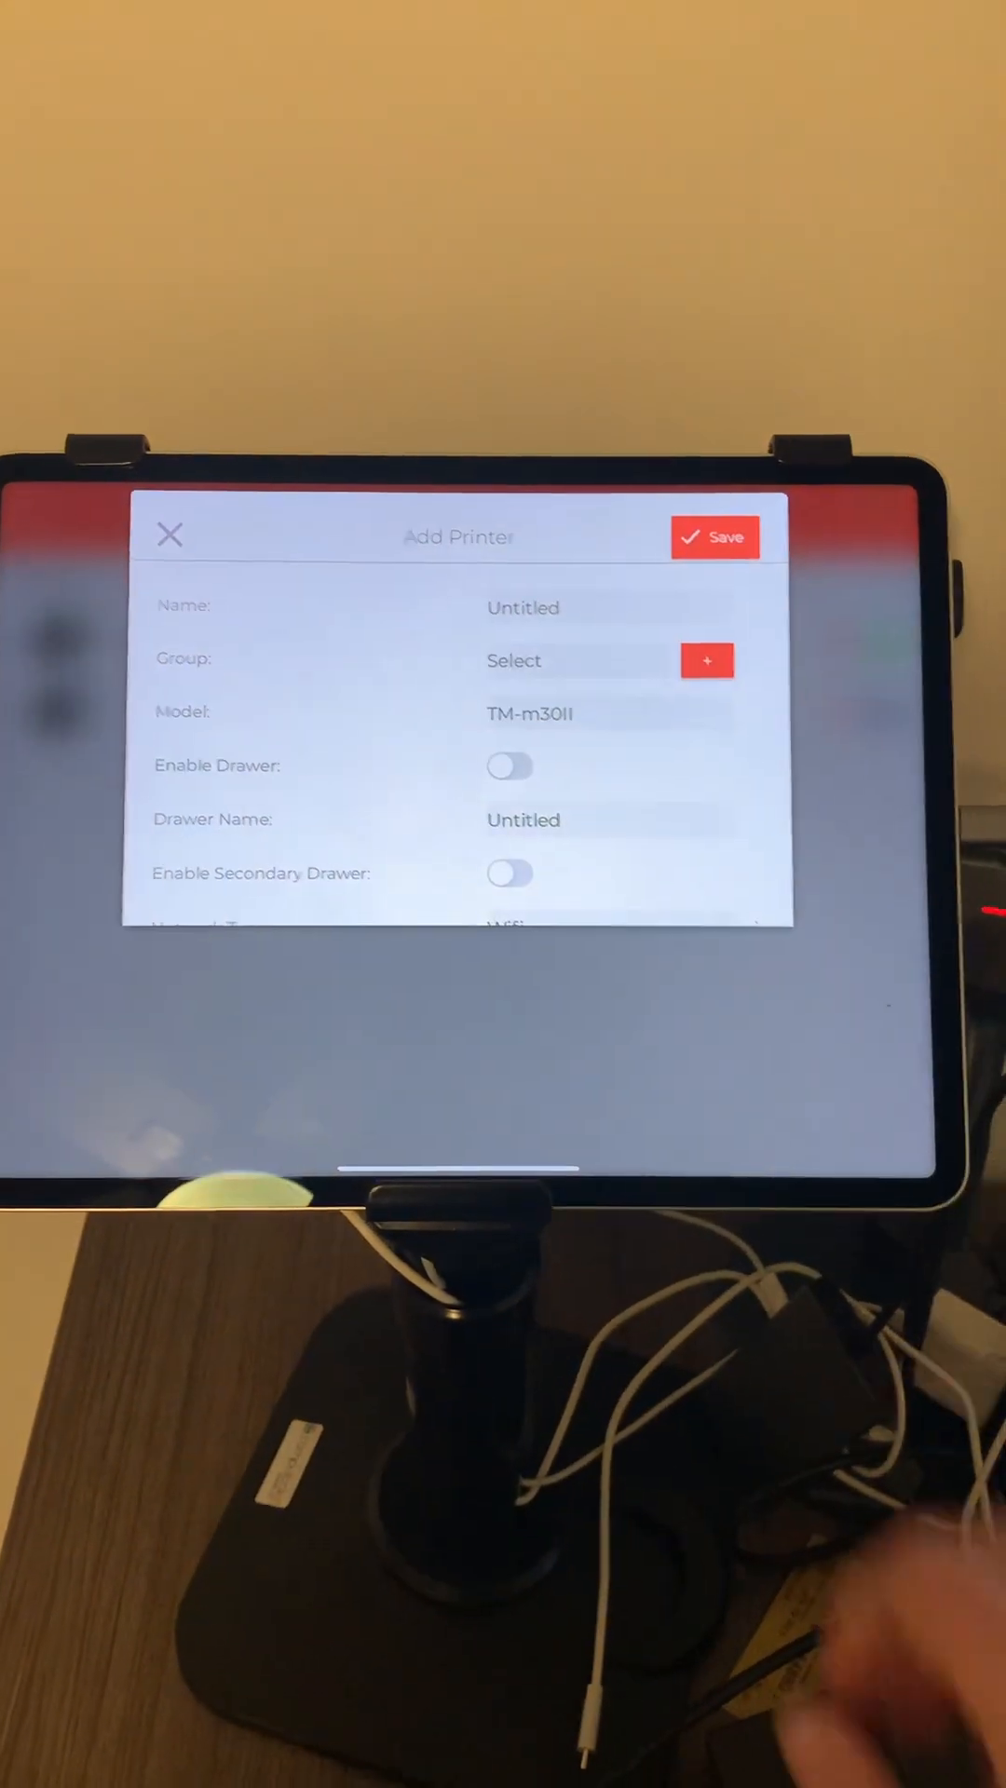
left_click(522, 608)
type("Printer 1")
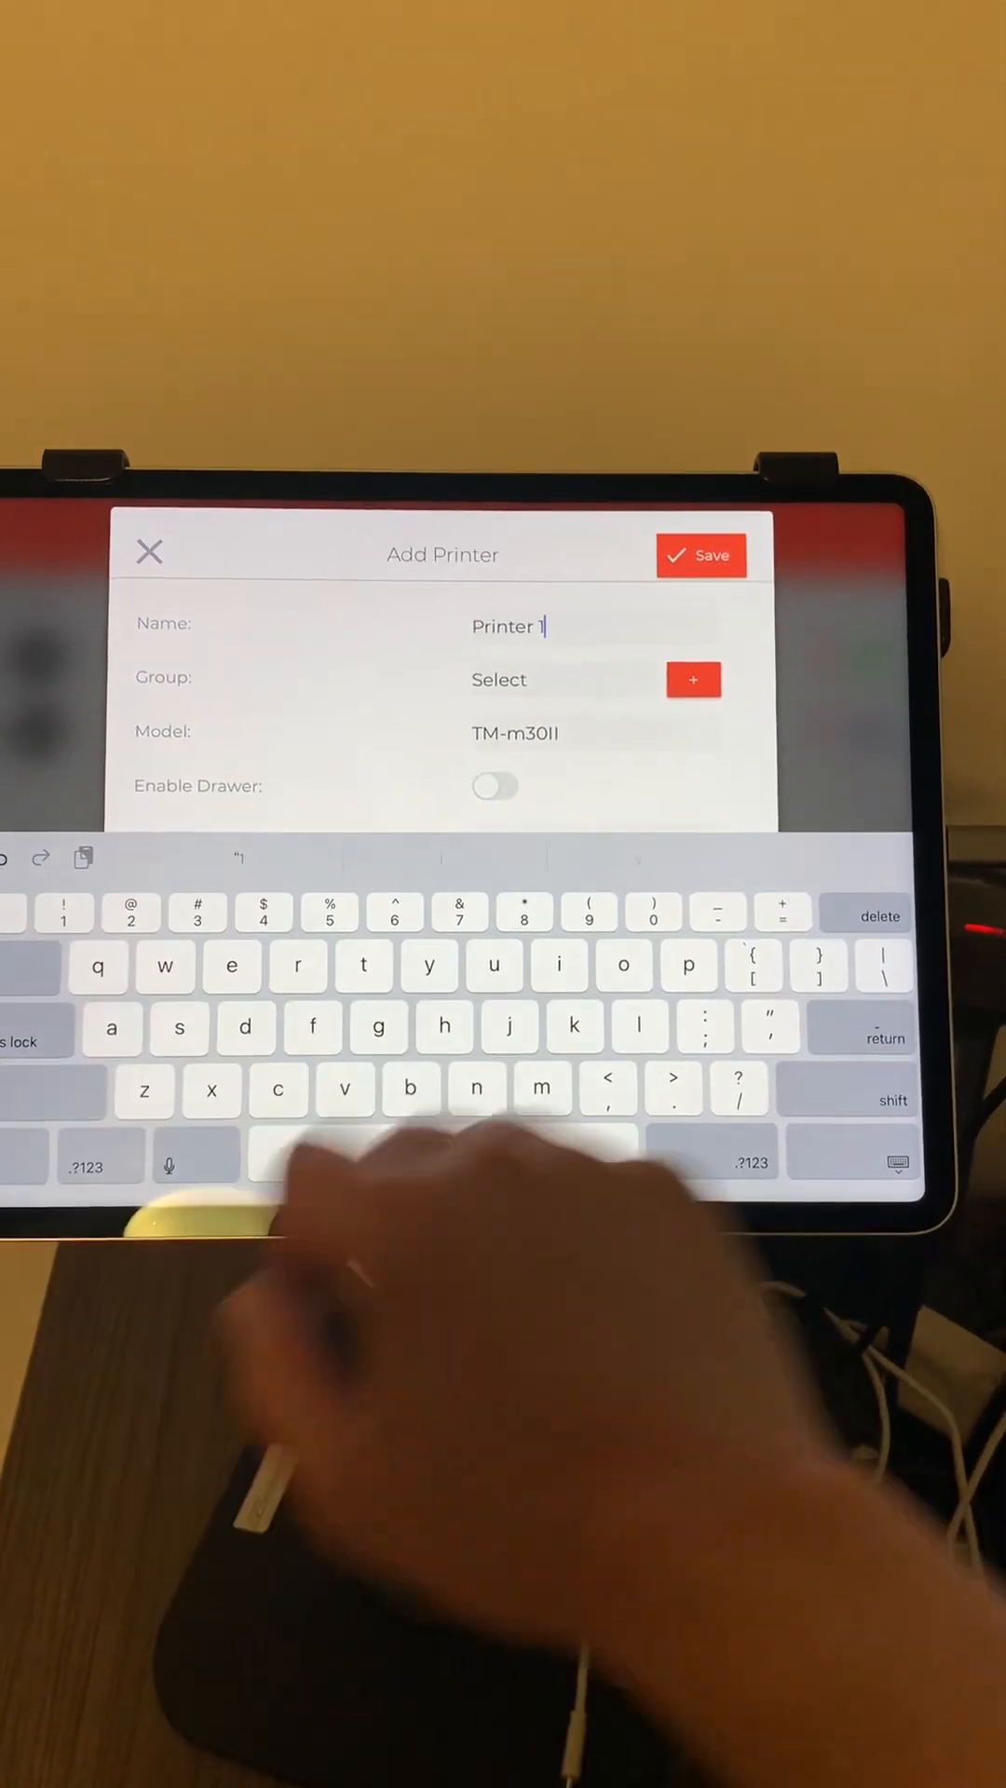
left_click(514, 680)
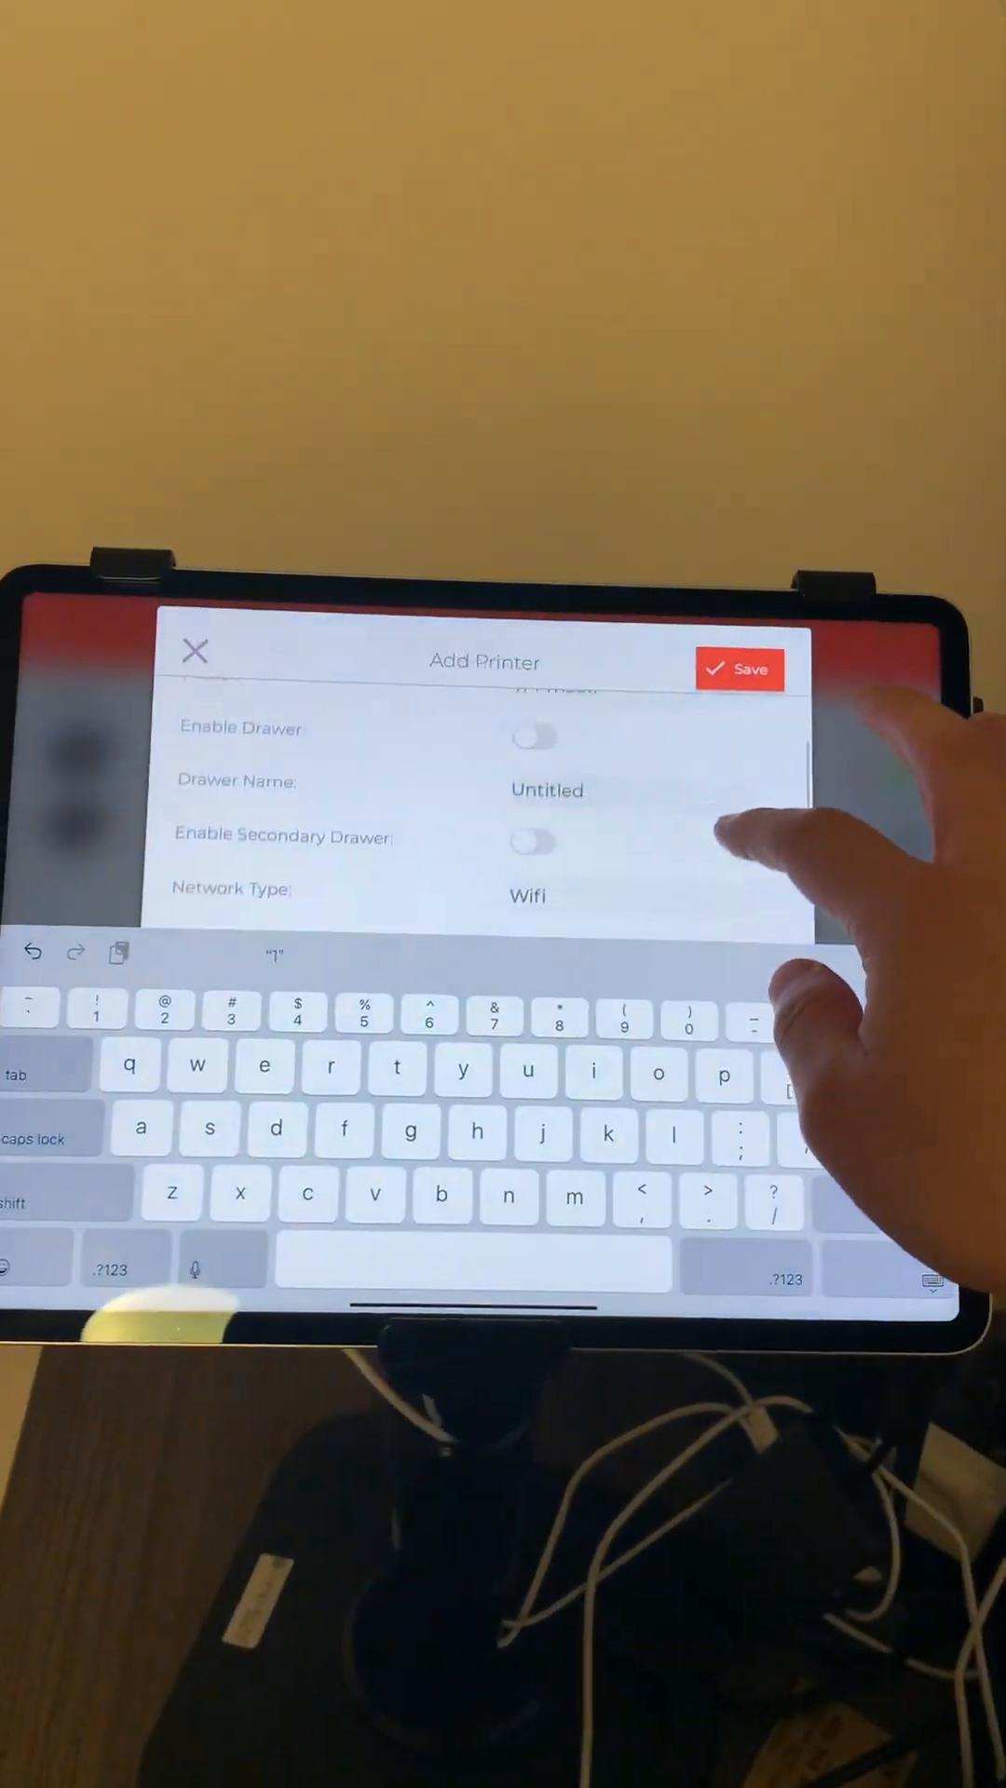
scroll("down", 3)
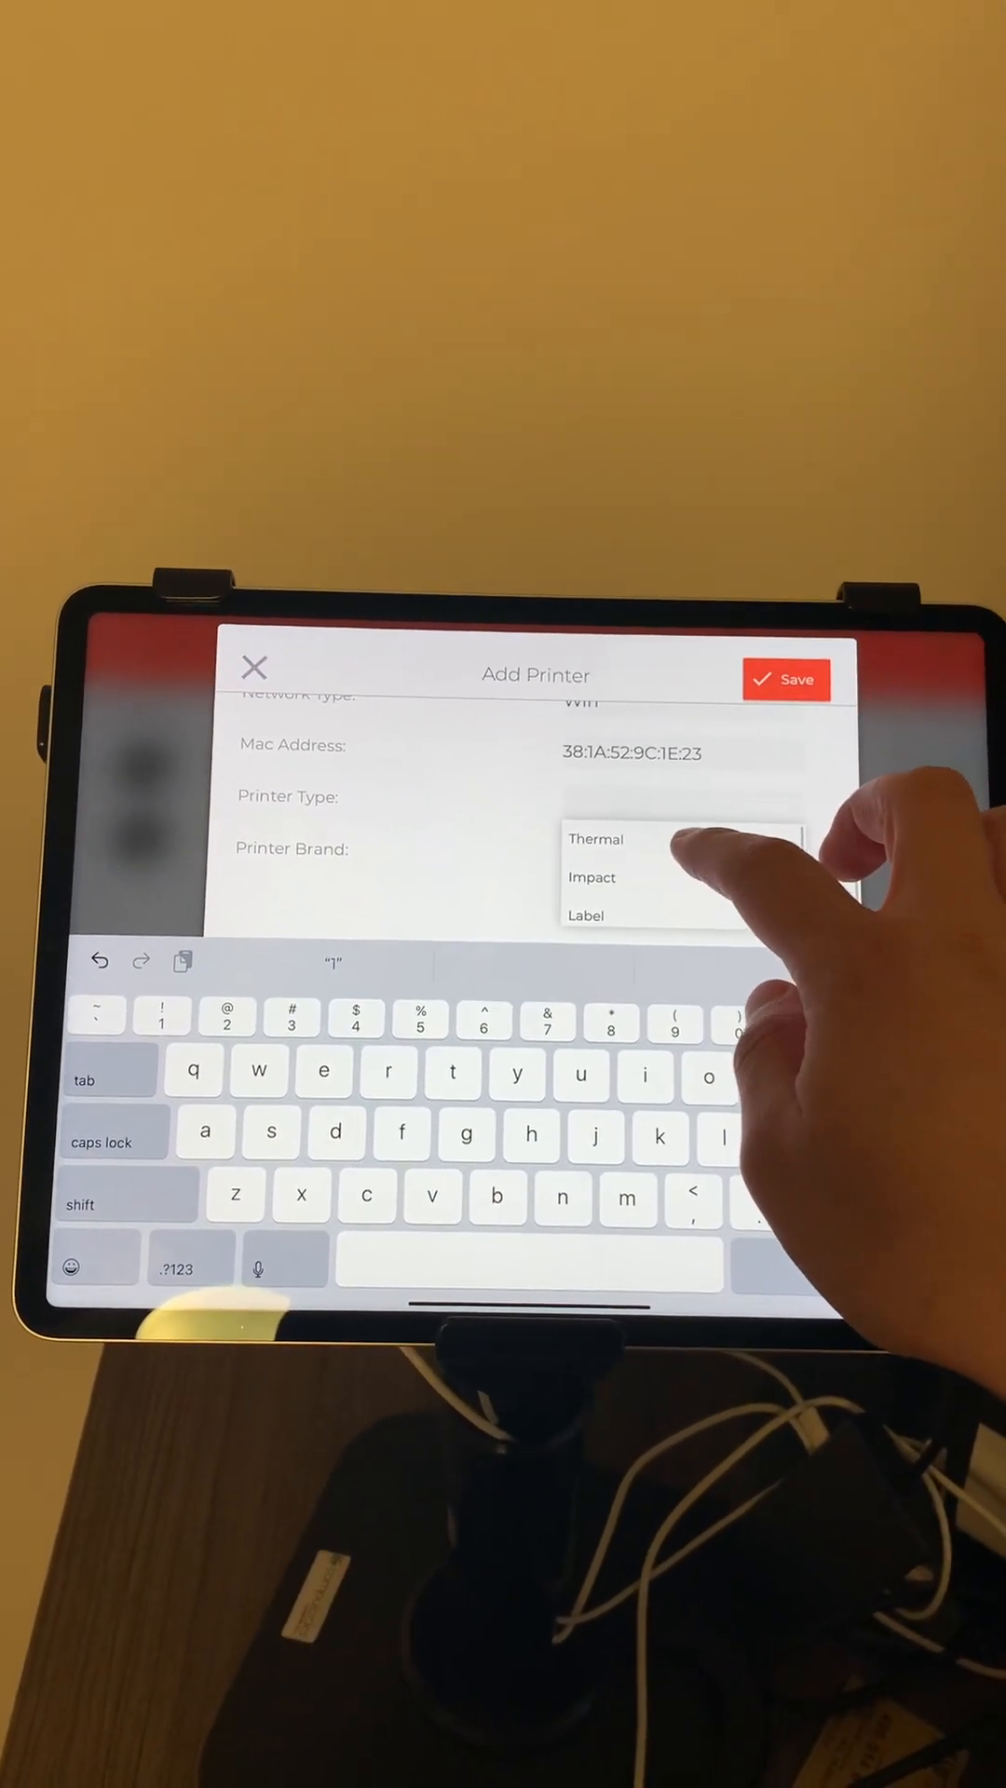
left_click(596, 839)
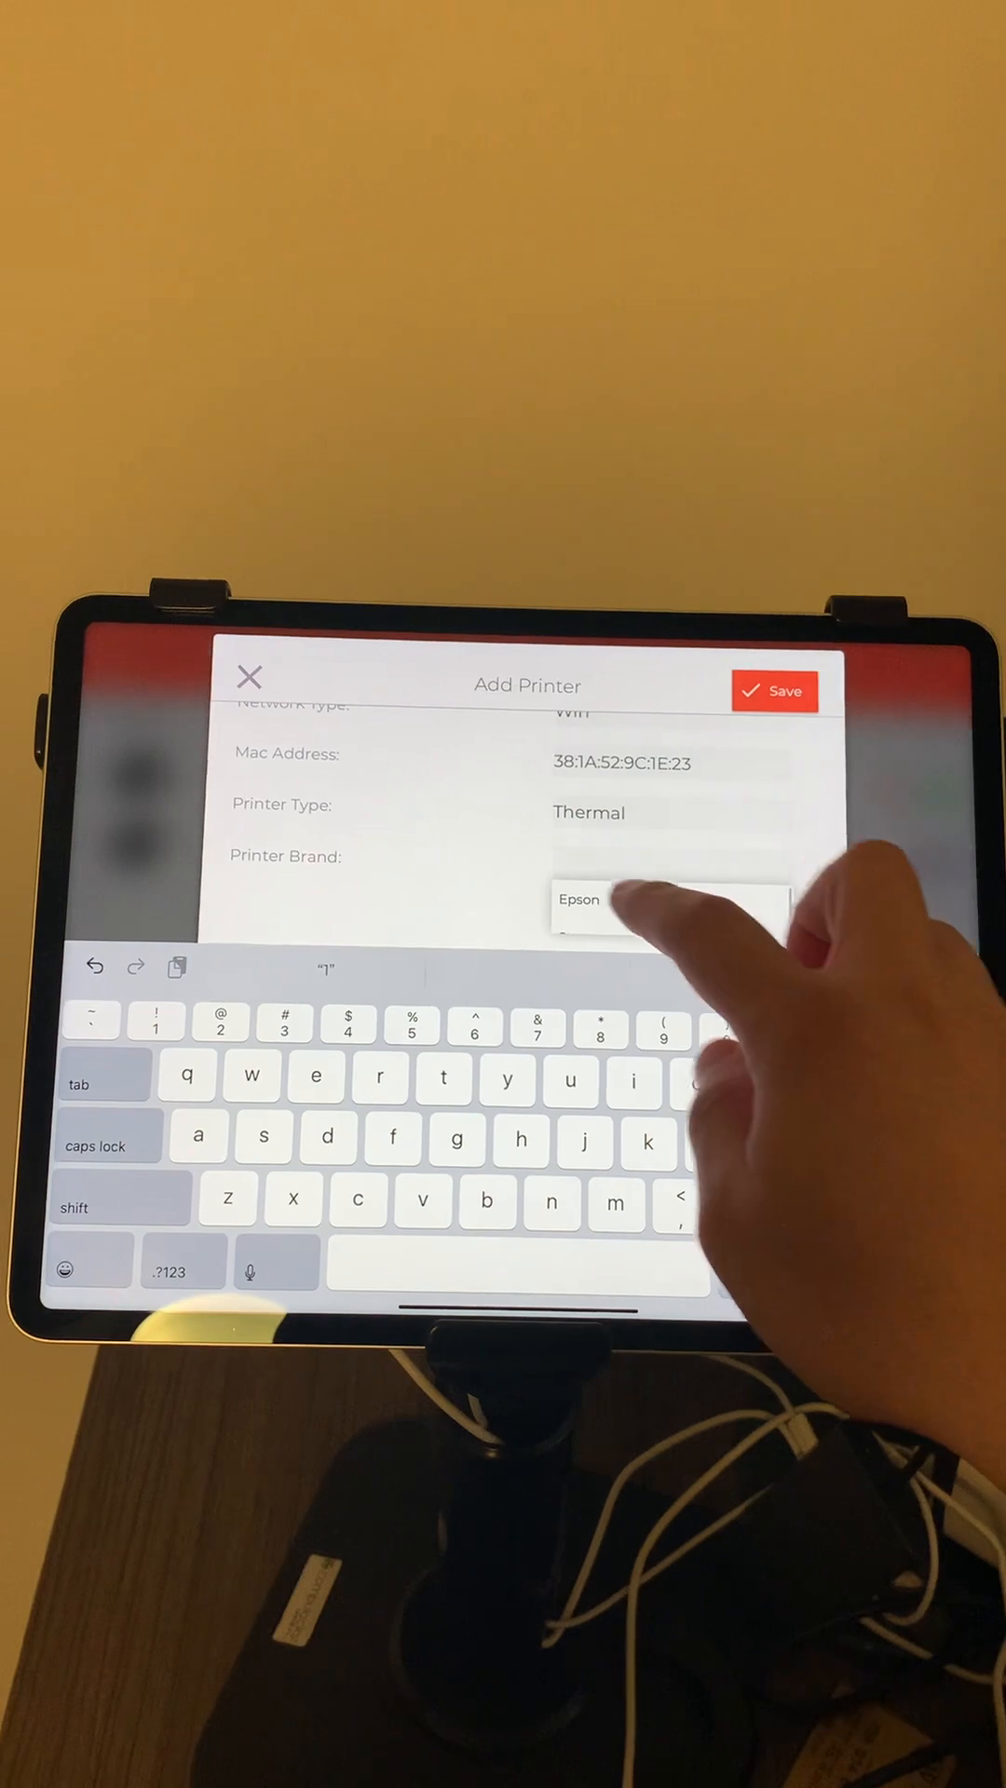
left_click(581, 901)
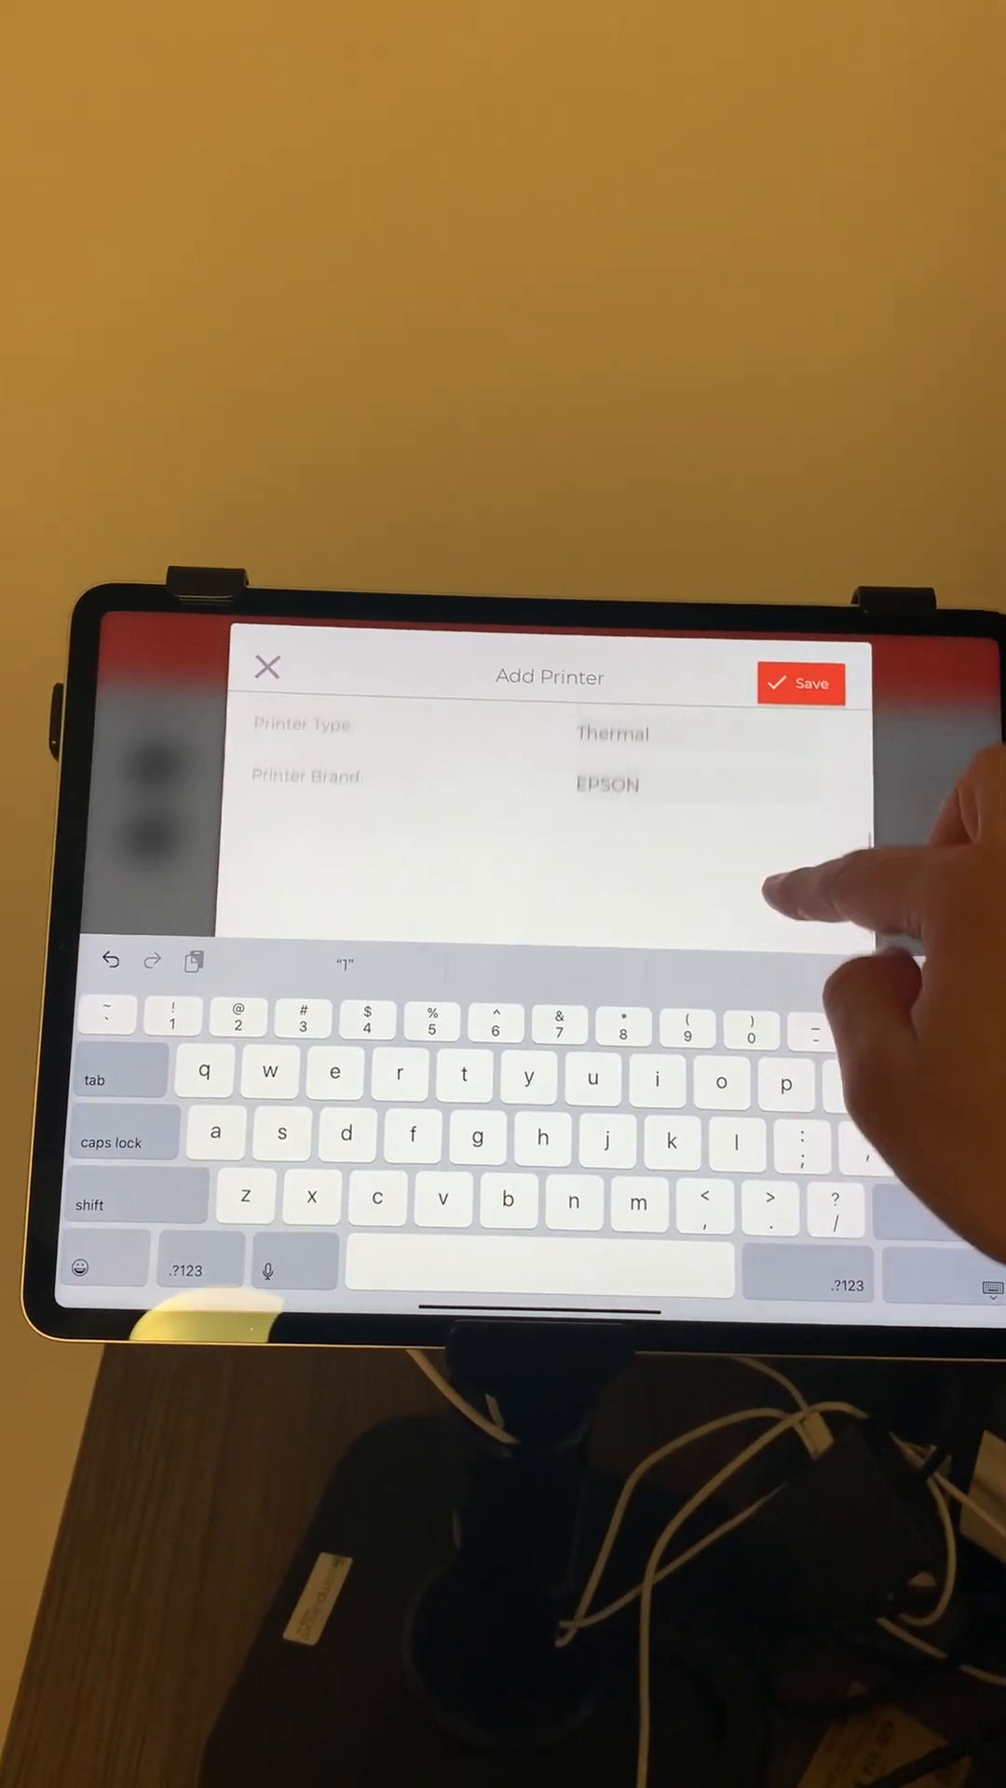
left_click(801, 681)
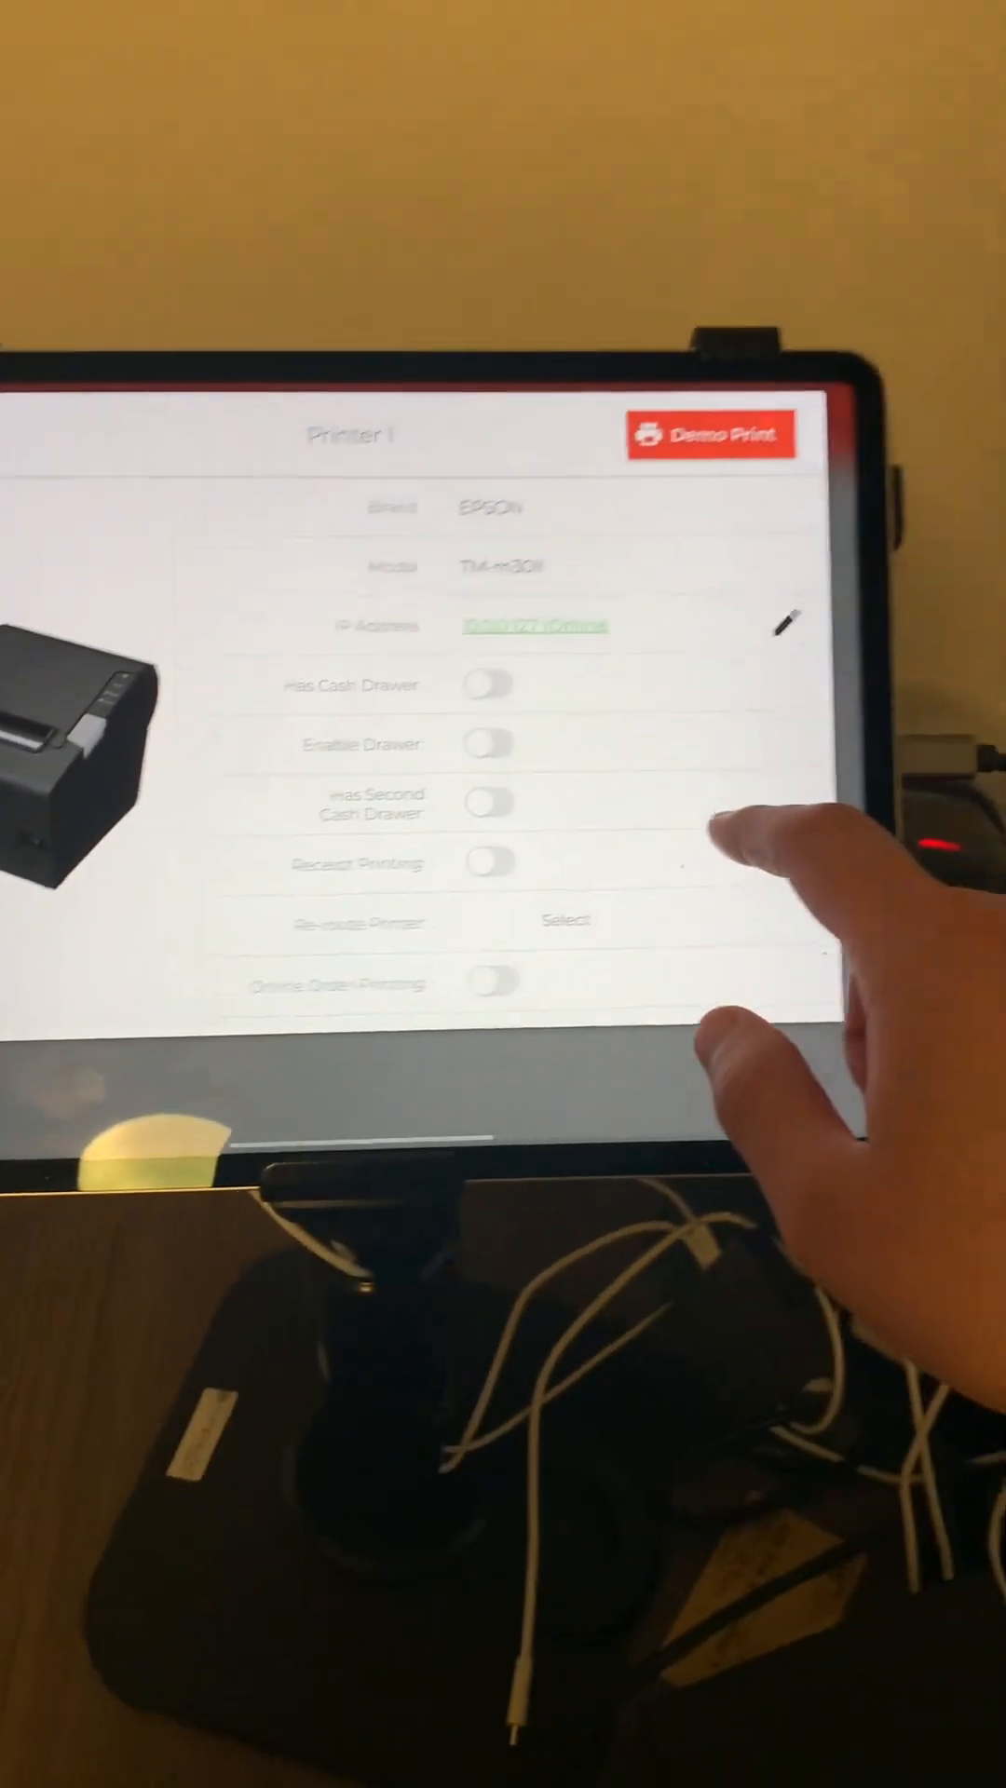
- Switch on Receipt Printing for Printer 1, bringing up order 40's receipt options
scroll("down", 3)
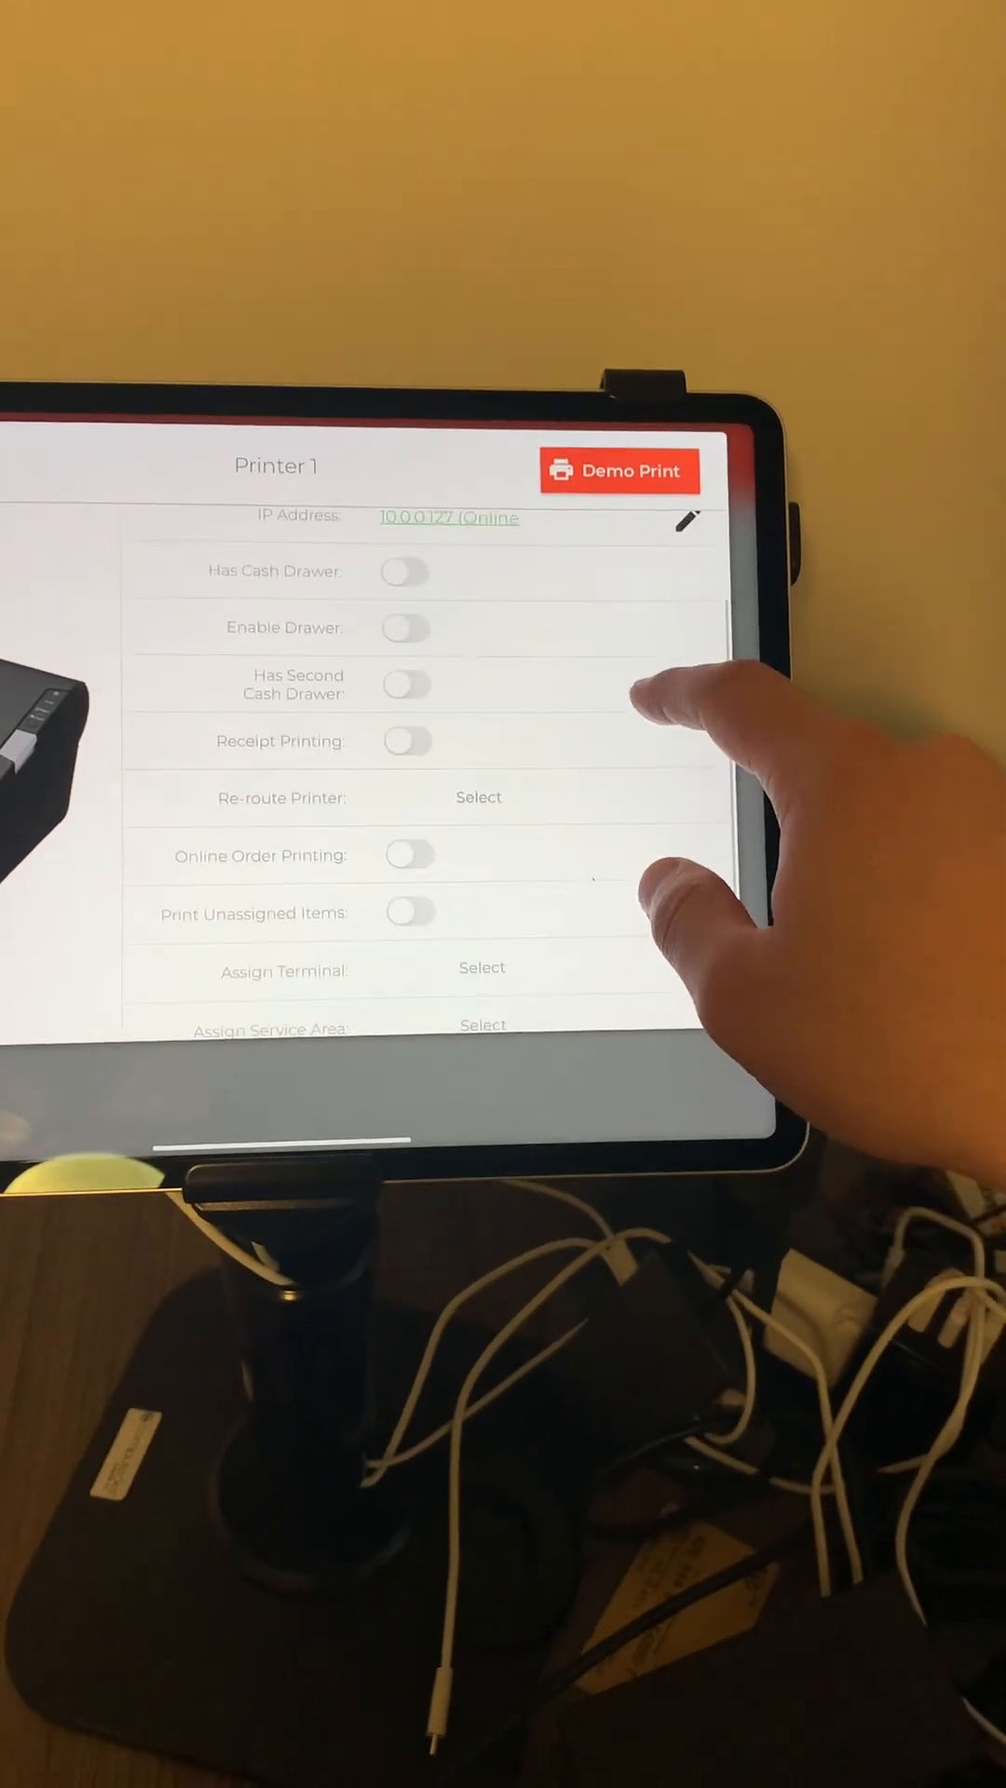
scroll("up", 3)
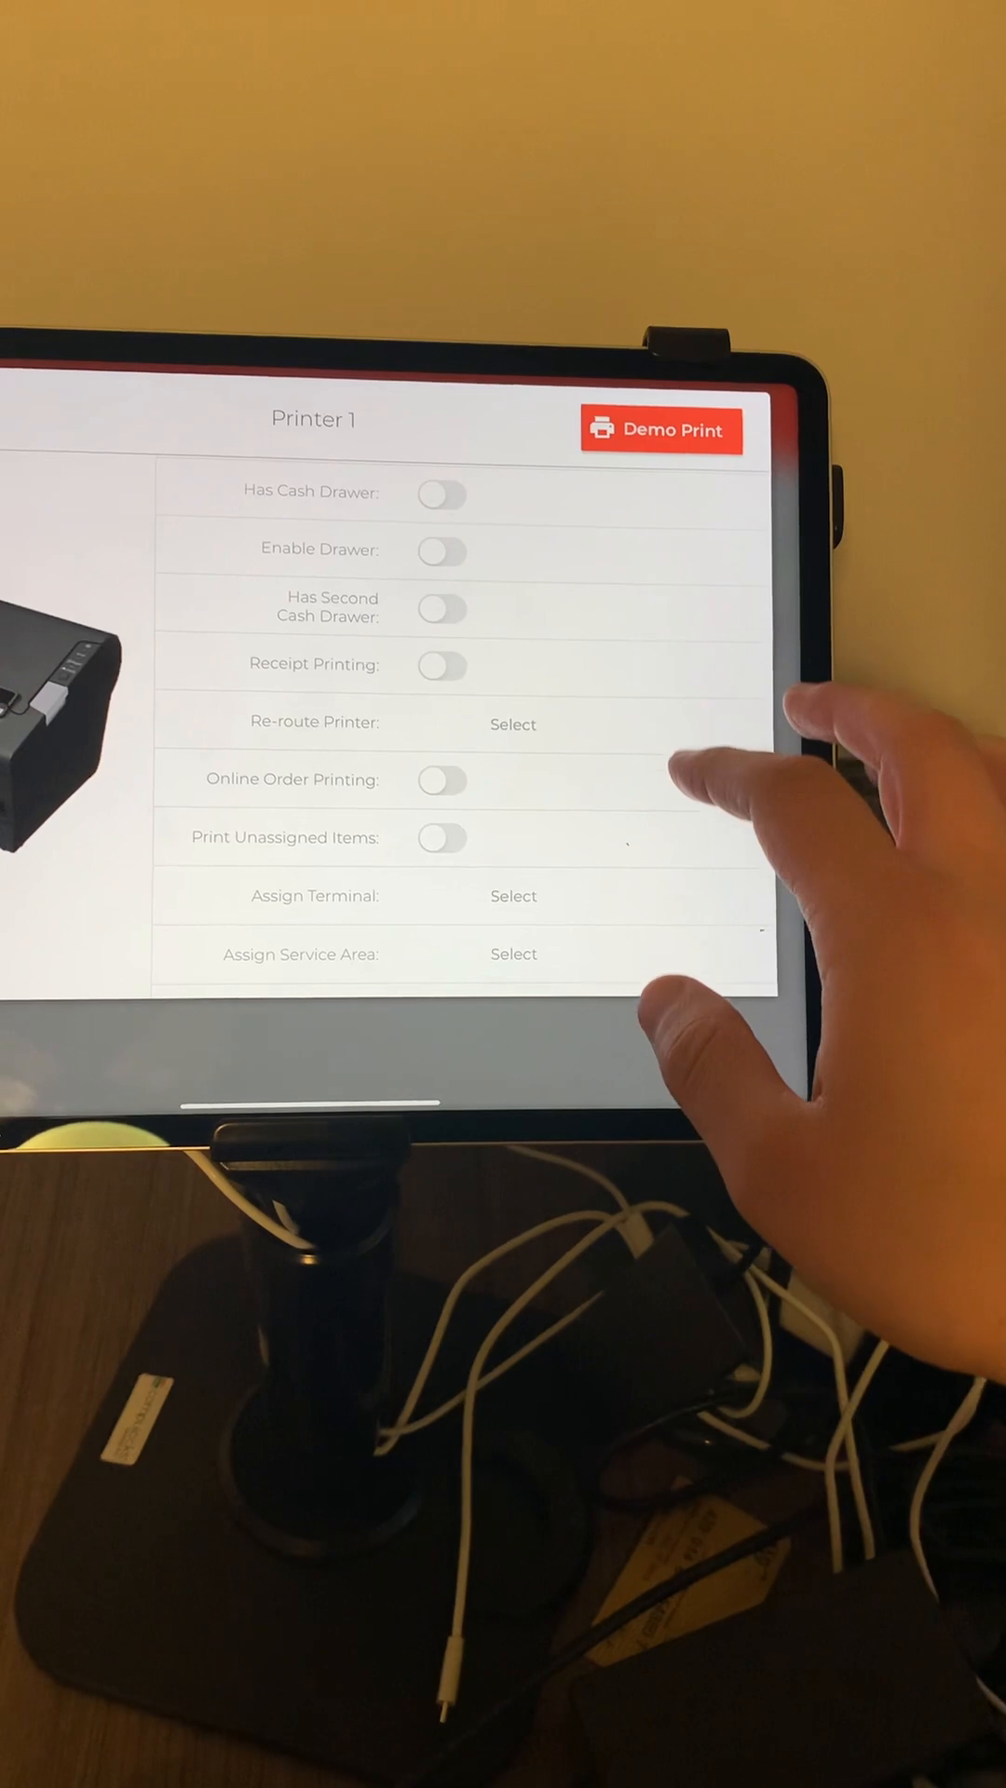
left_click(444, 665)
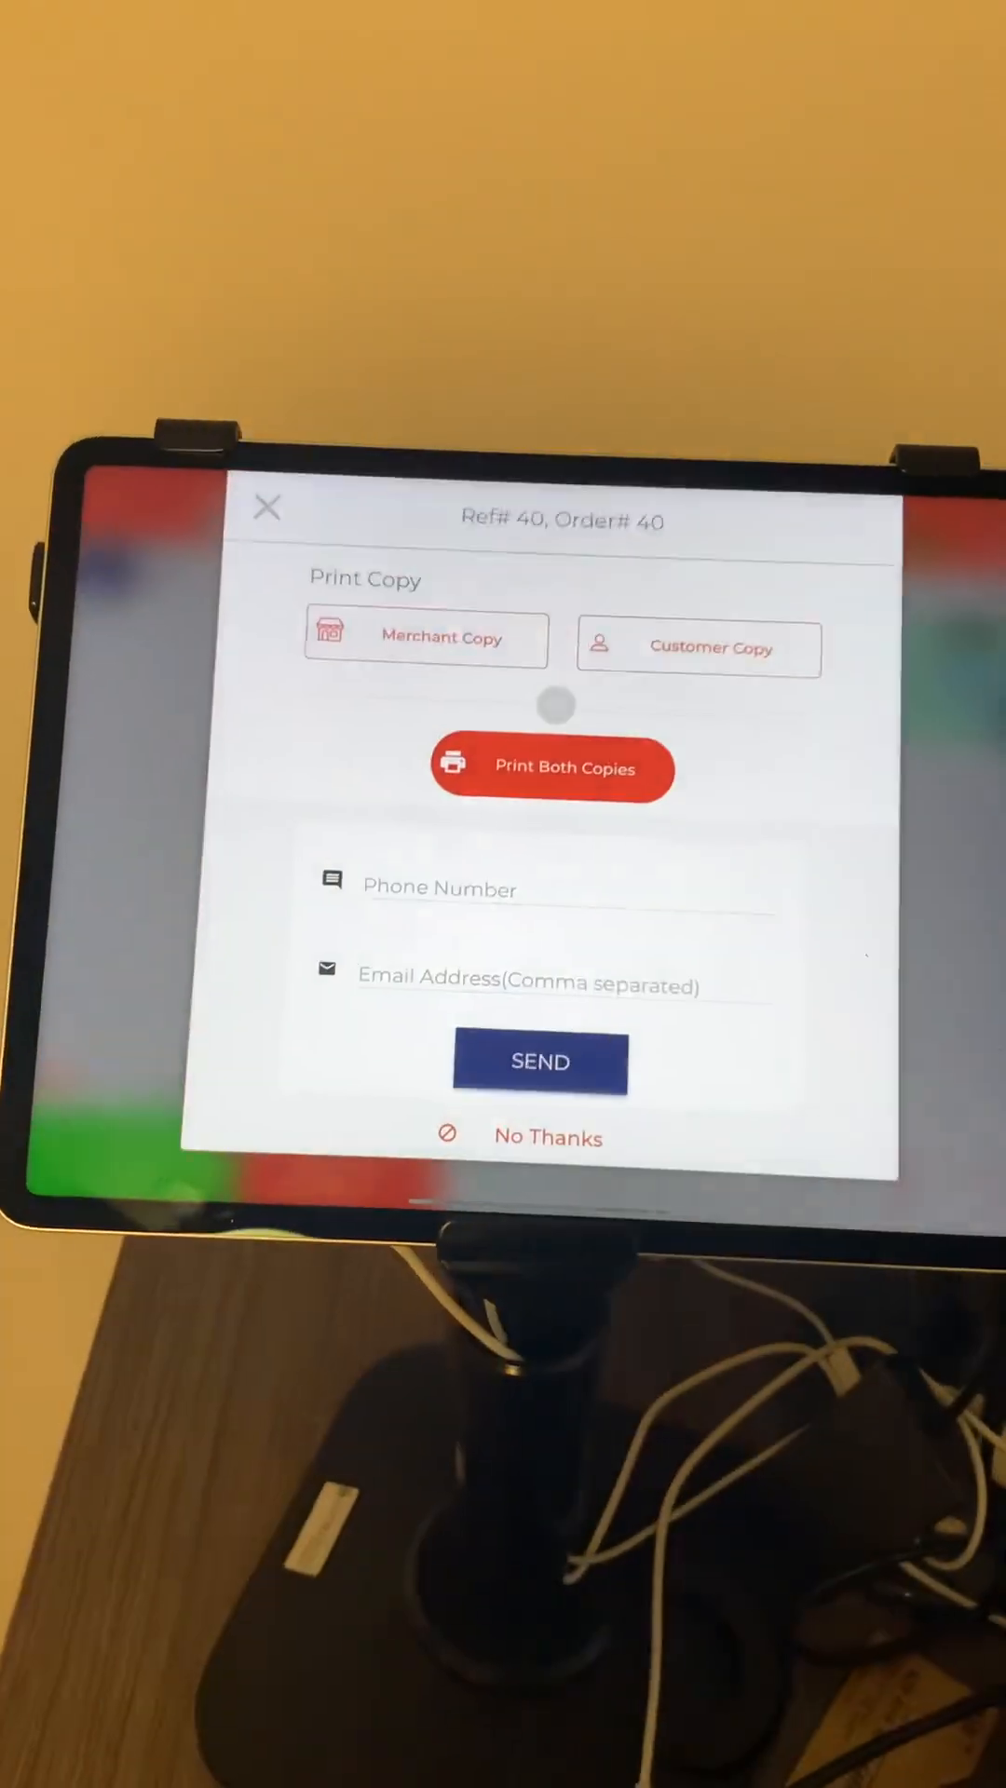
- Close the Ref# 40 receipt dialog and return to the empty $0.00 sale screen
left_click(548, 1137)
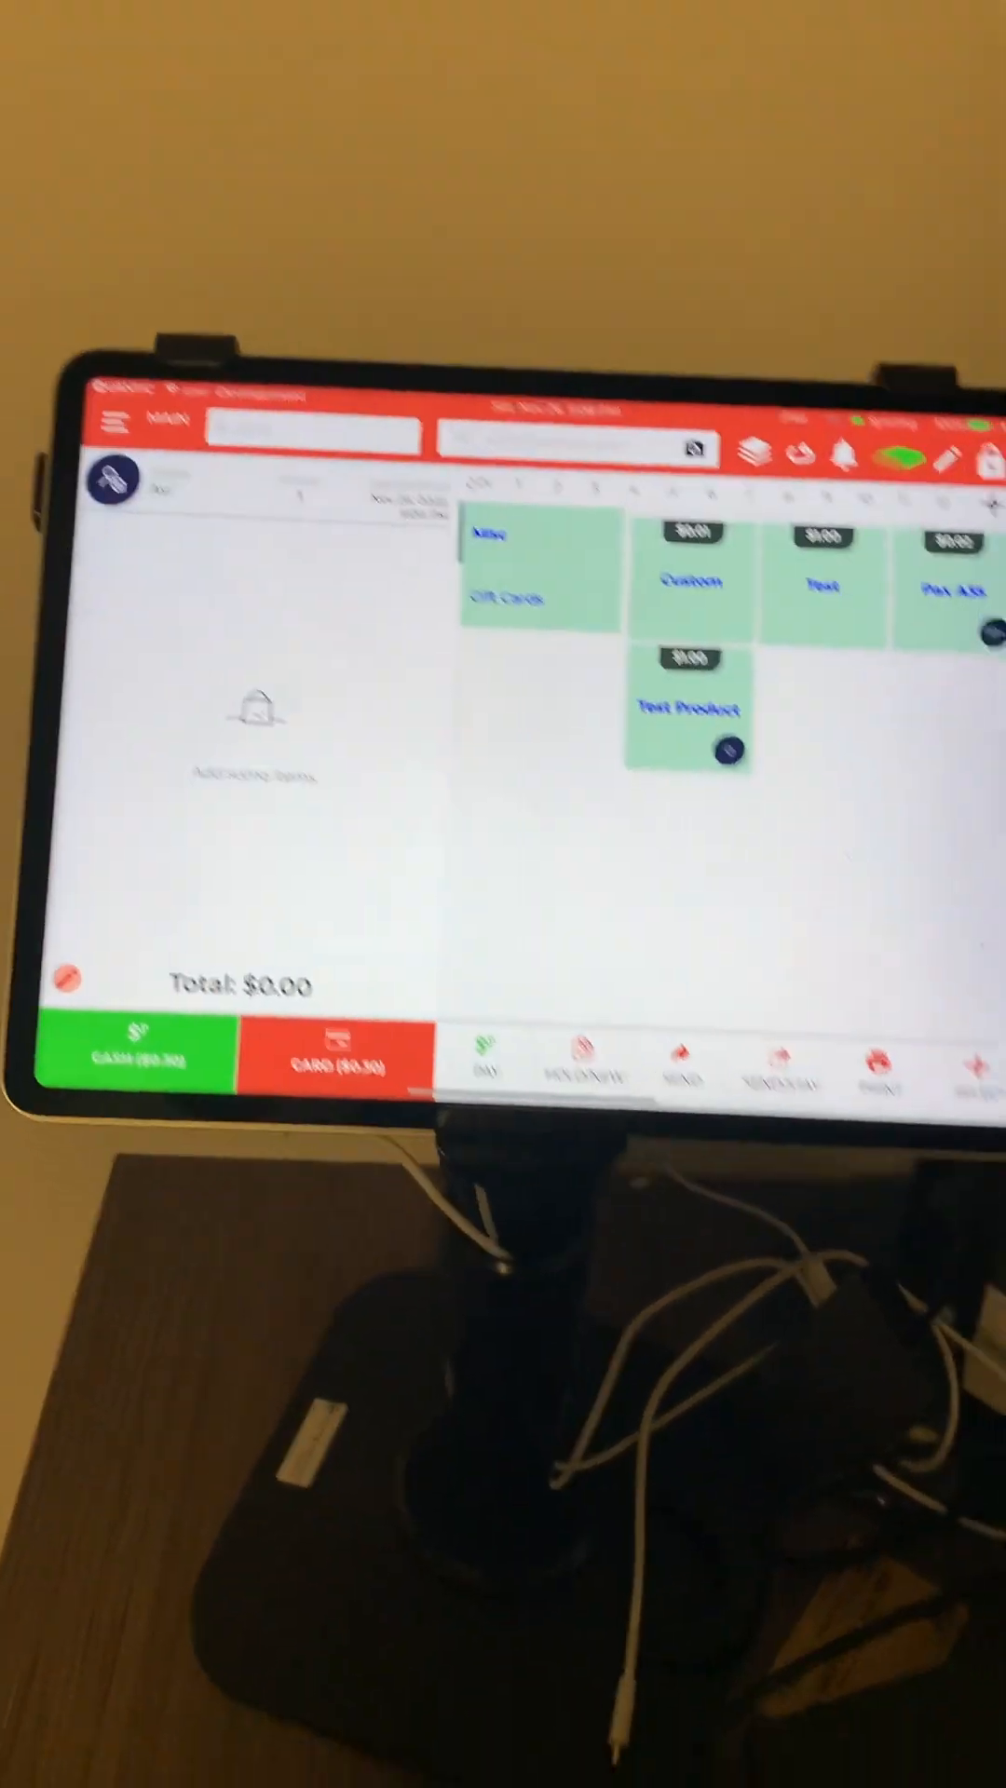